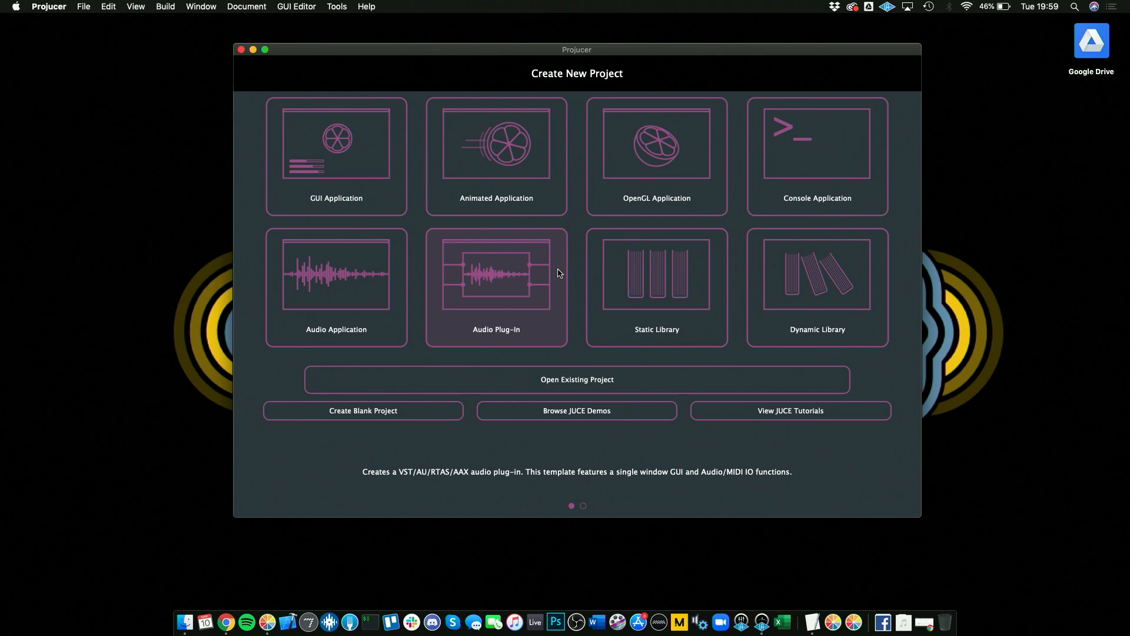
pyautogui.moveTo(508, 292)
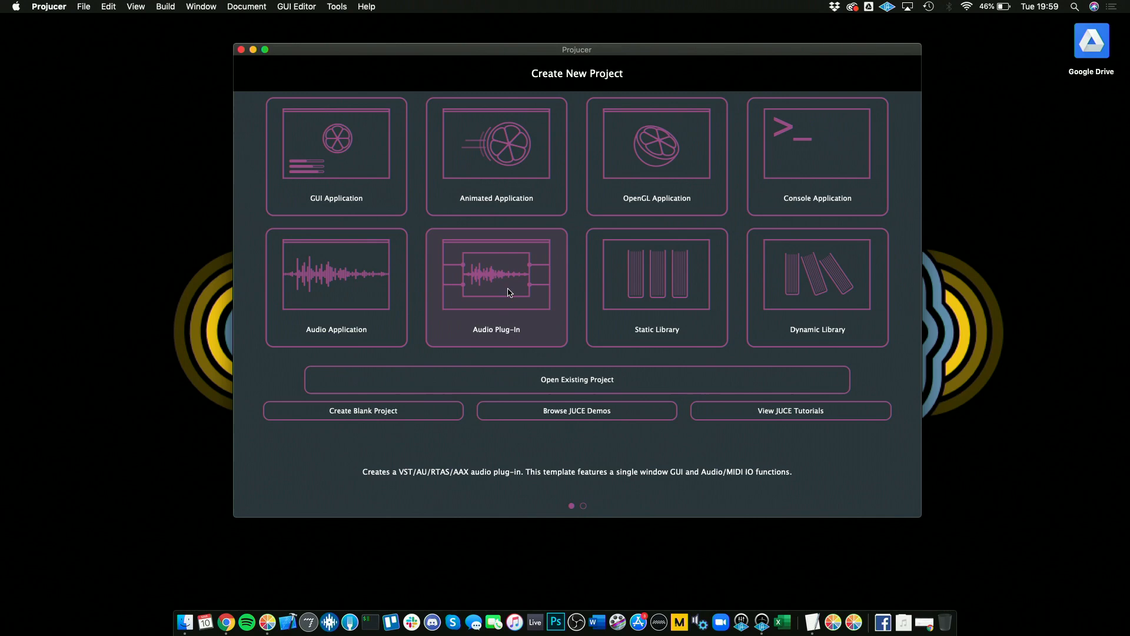
pyautogui.moveTo(809, 39)
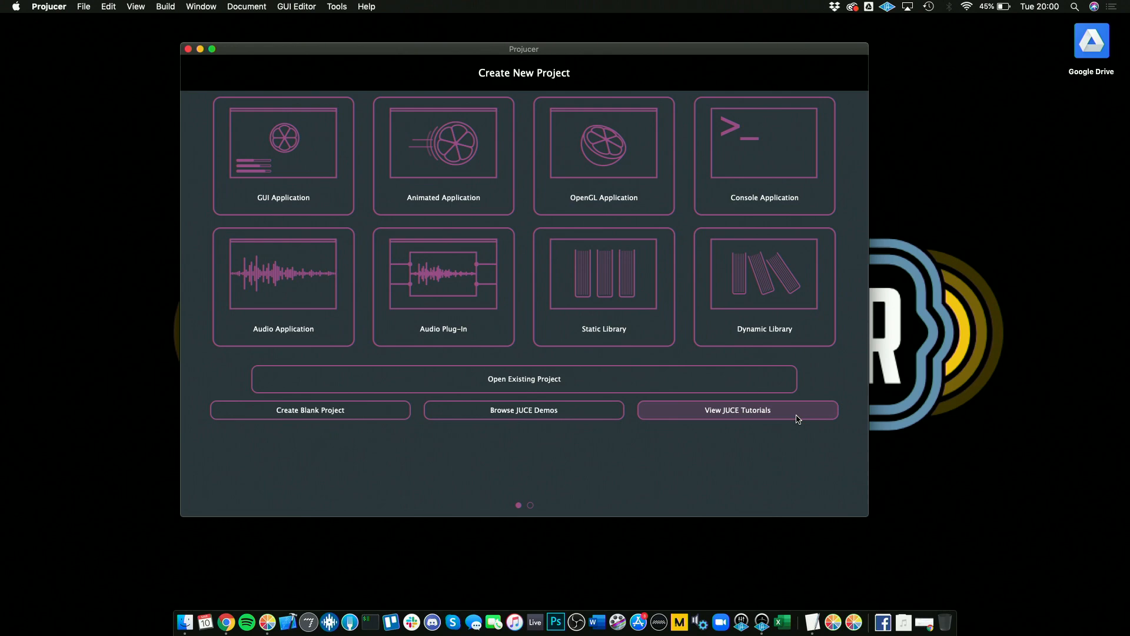
# Open the JUCE tutorials in the browser, then launch the JUCE demo collection.
pyautogui.click(736, 410)
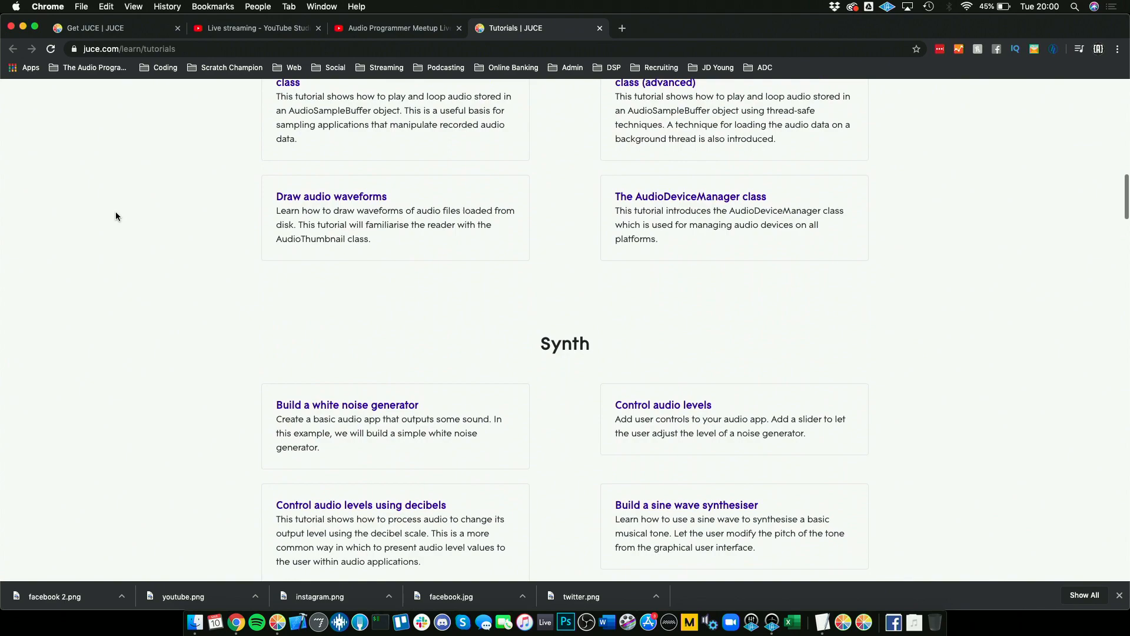
pyautogui.scroll(-3)
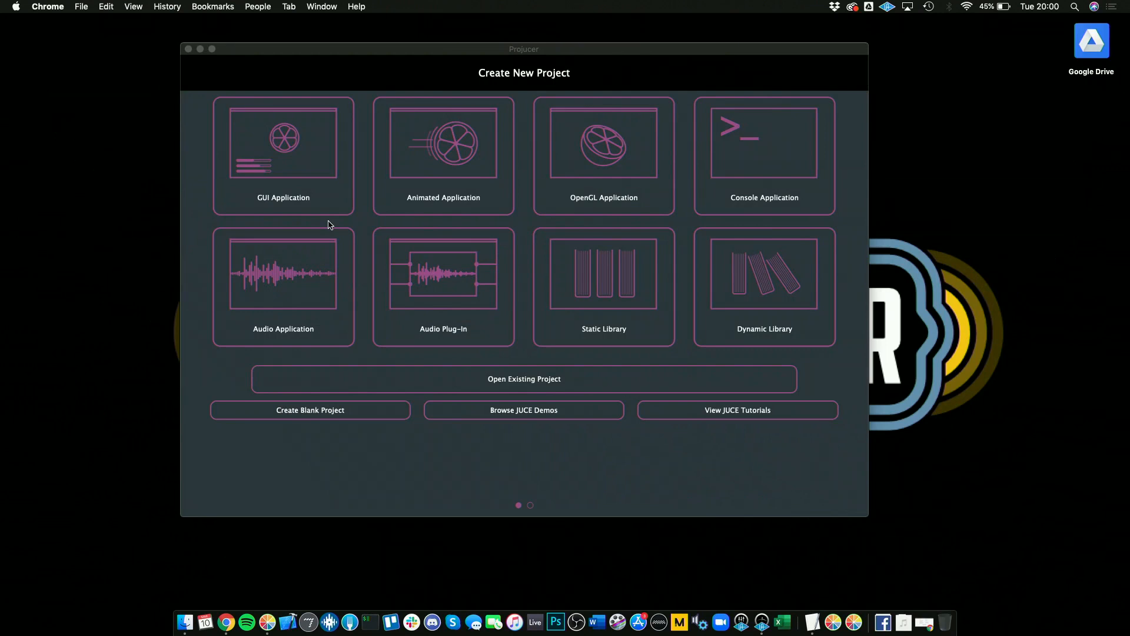
pyautogui.click(524, 410)
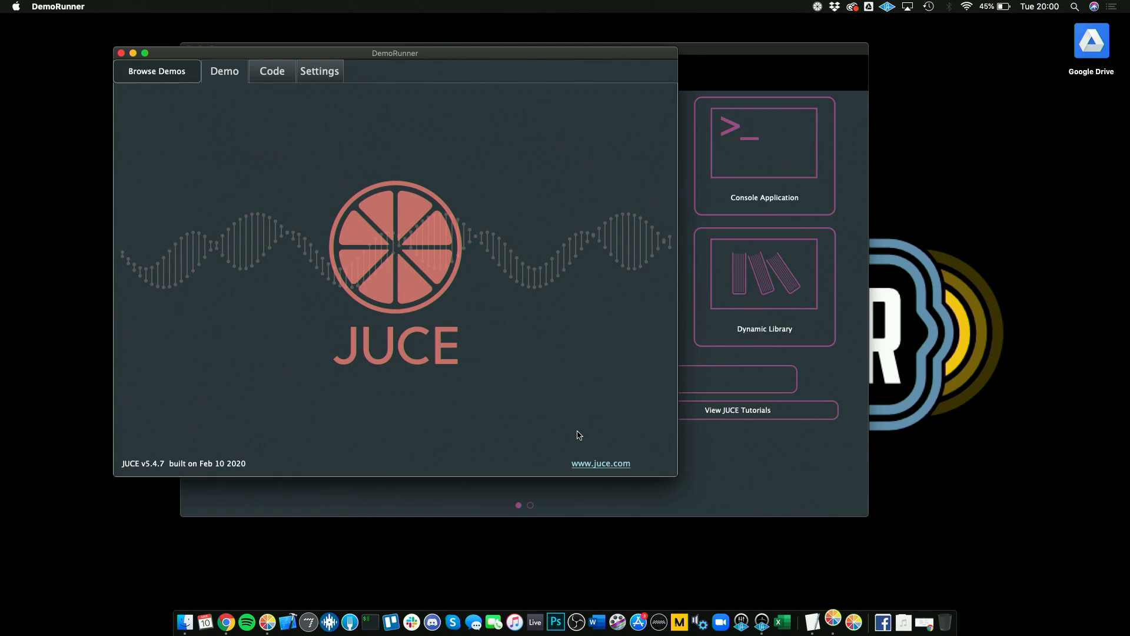
pyautogui.moveTo(395, 52); pyautogui.dragTo(349, 24)
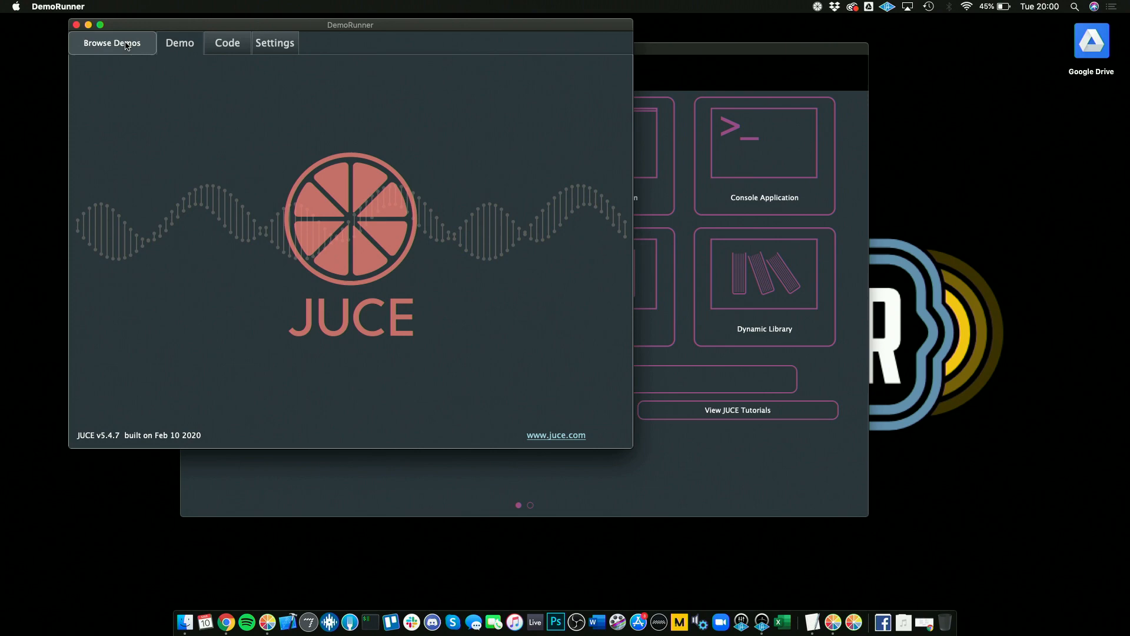
# Run the AudioAppDemo example from the Audio demo category.
pyautogui.click(112, 42)
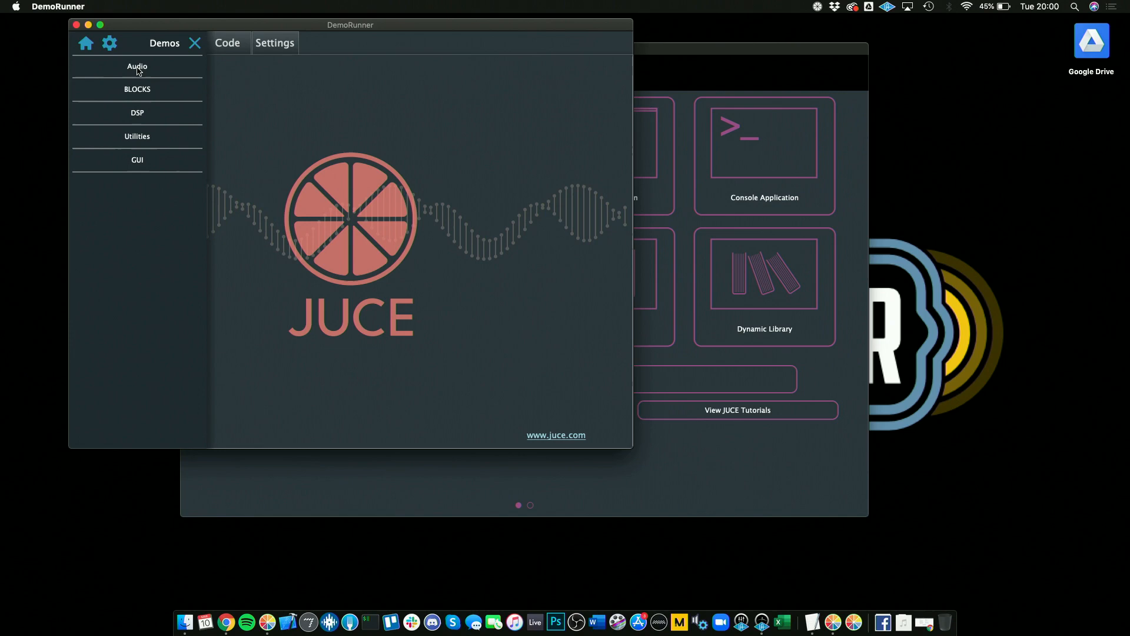
pyautogui.click(137, 66)
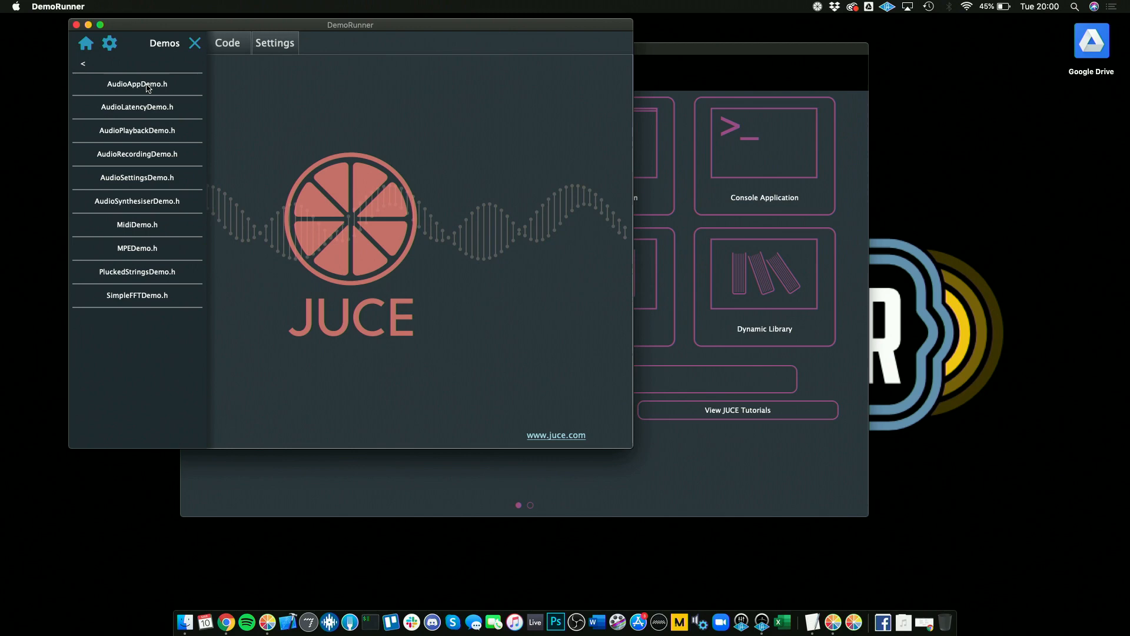
pyautogui.click(195, 43)
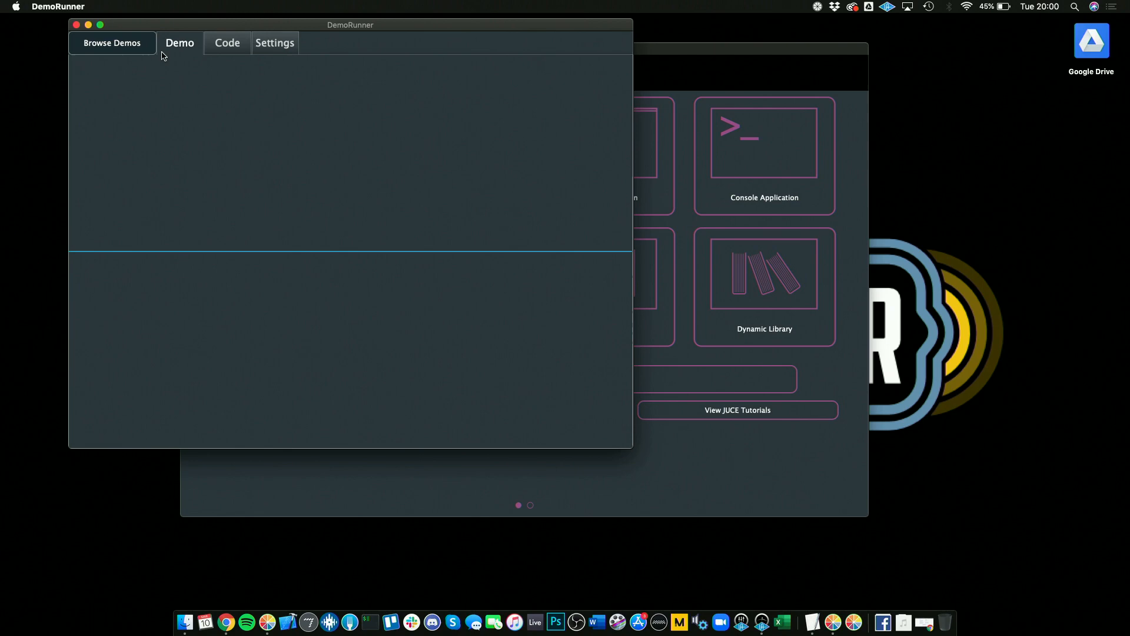
pyautogui.click(227, 42)
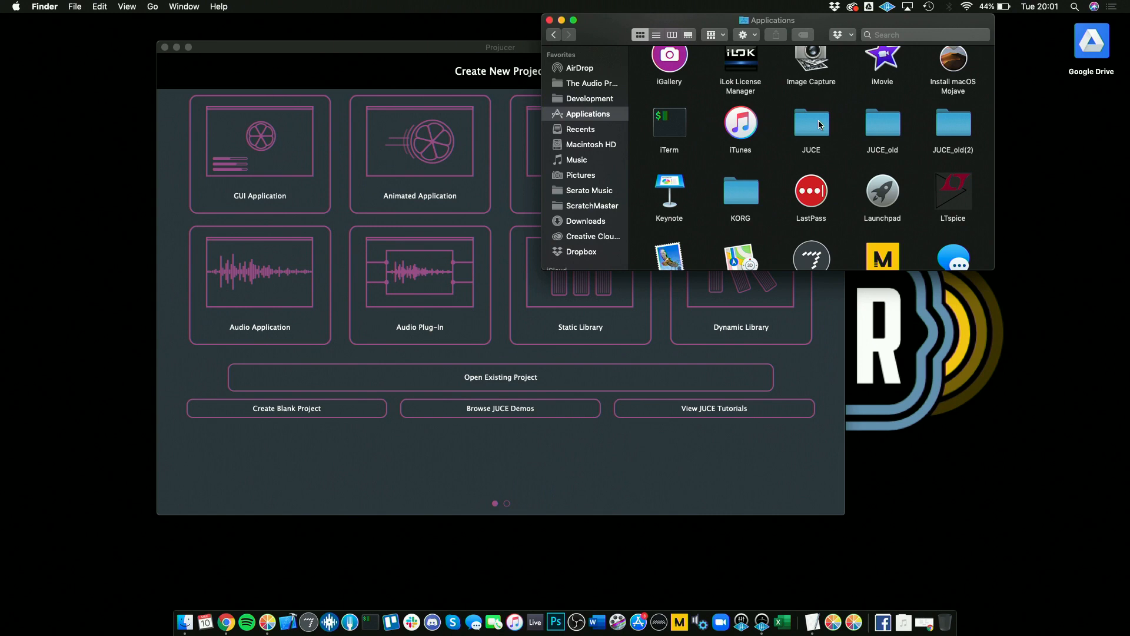
# Navigate Finder into the JUCE folder and its GUI examples folder.
pyautogui.doubleClick(810, 121)
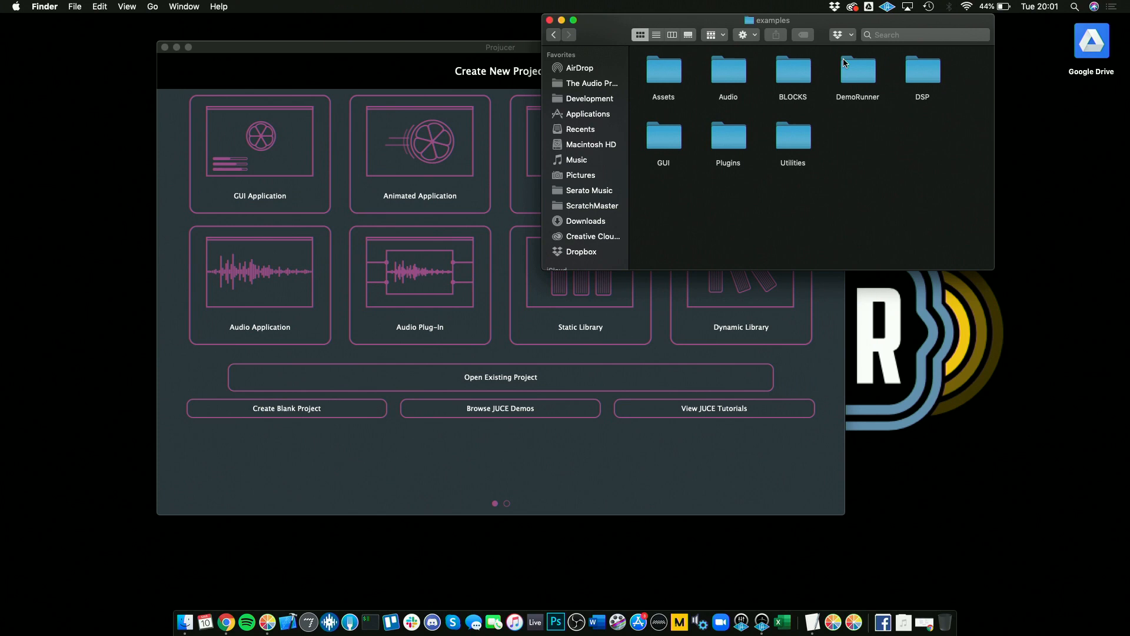
pyautogui.doubleClick(663, 137)
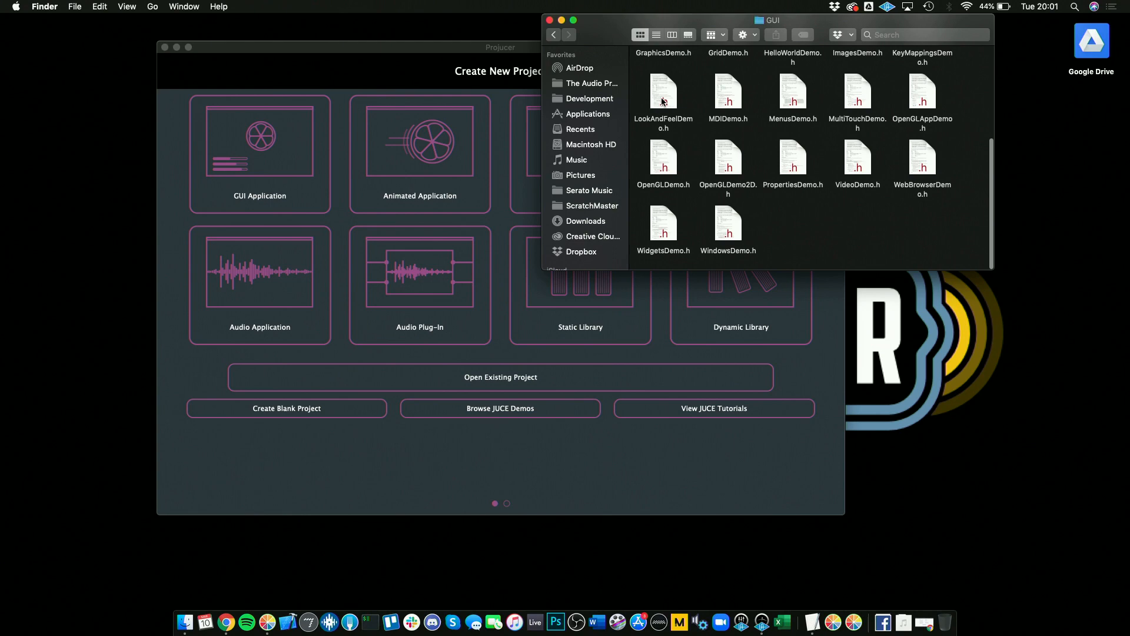
pyautogui.click(662, 99)
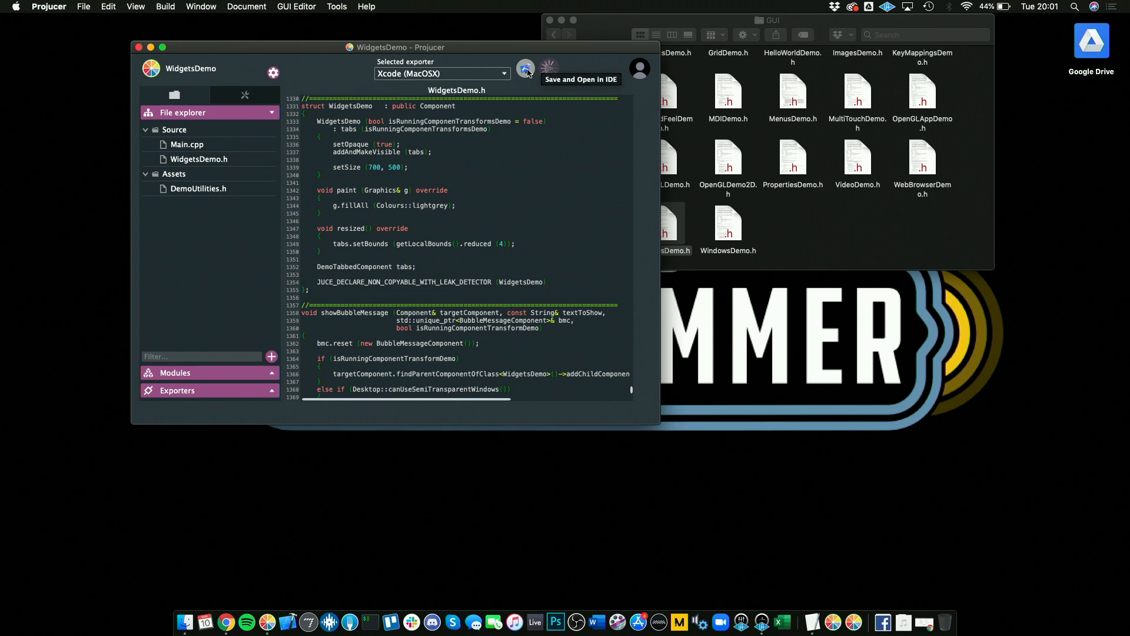
# Save the WidgetsDemo project to the Desktop and open it in Xcode.
pyautogui.click(526, 68)
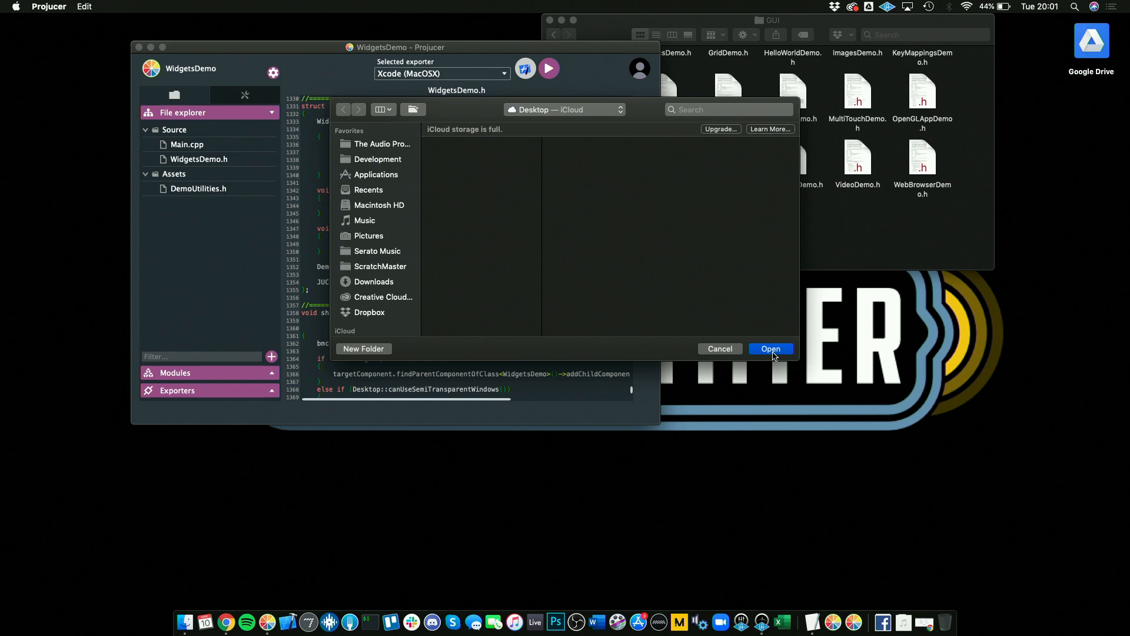
pyautogui.click(770, 349)
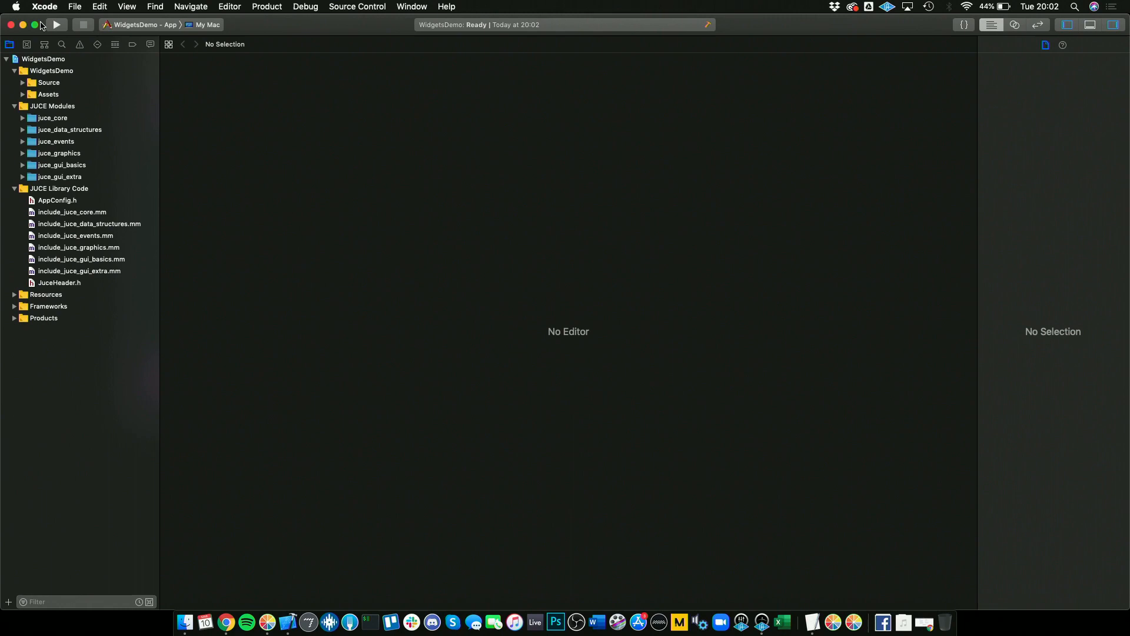
# Build and launch WidgetsDemo with Xcode's Run button.
pyautogui.click(55, 25)
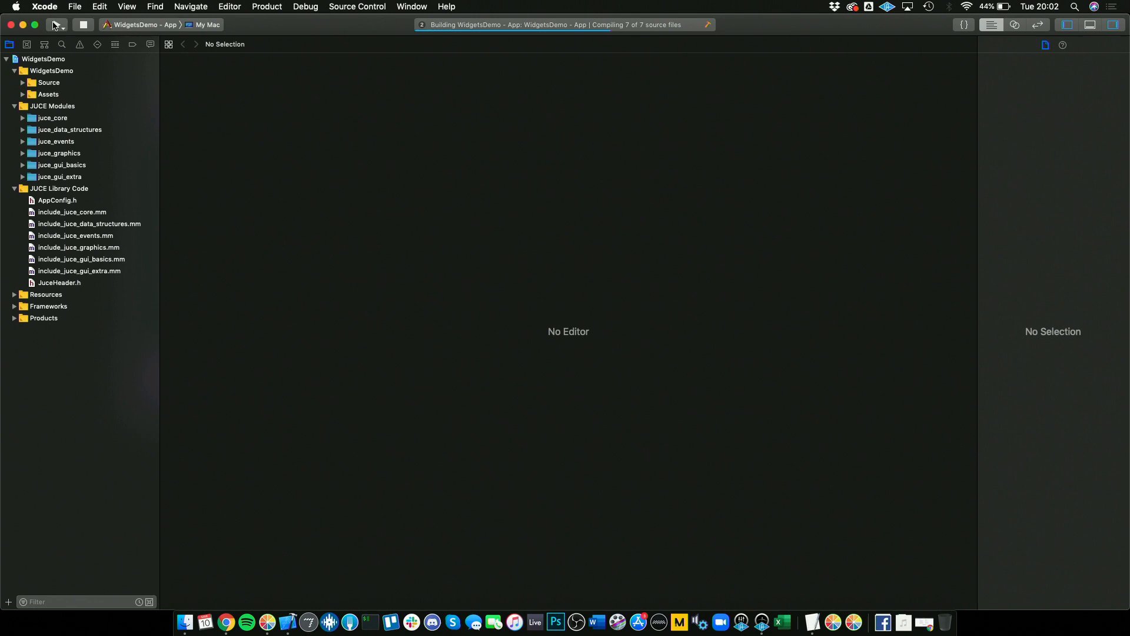
pyautogui.click(184, 622)
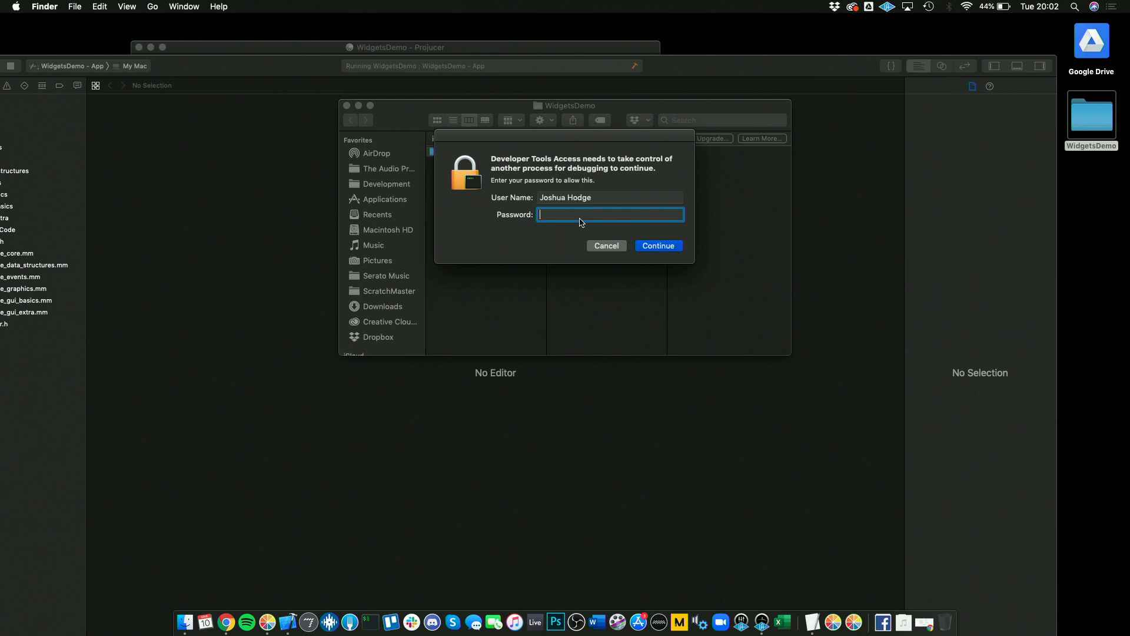
# Enter the password and continue in the Developer Tools Access dialog.
pyautogui.write('password')
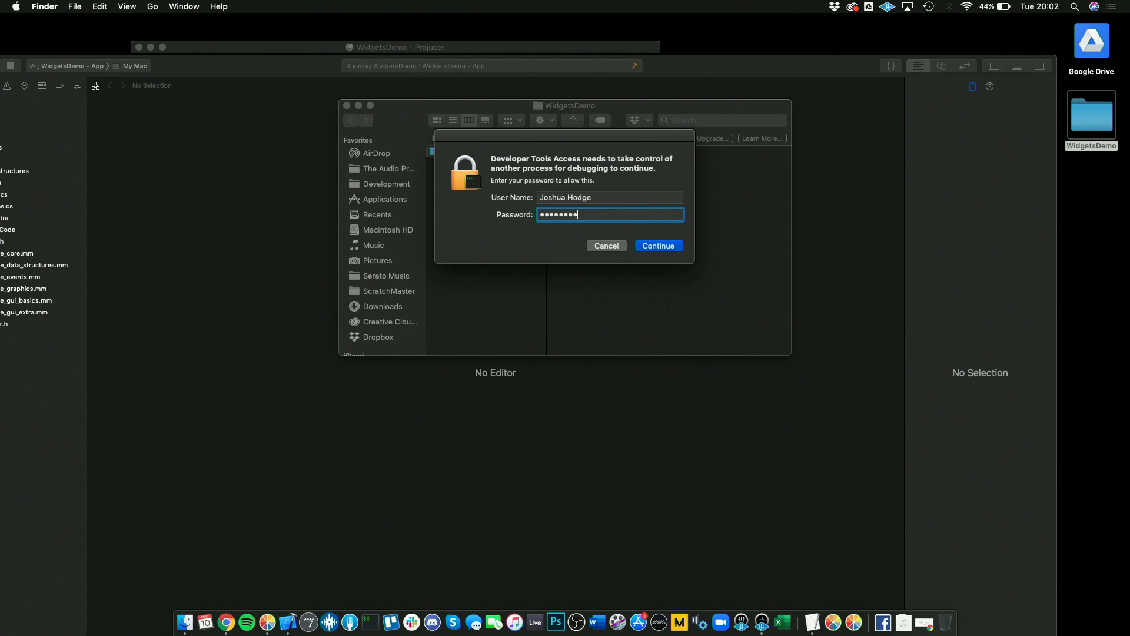
pyautogui.click(657, 246)
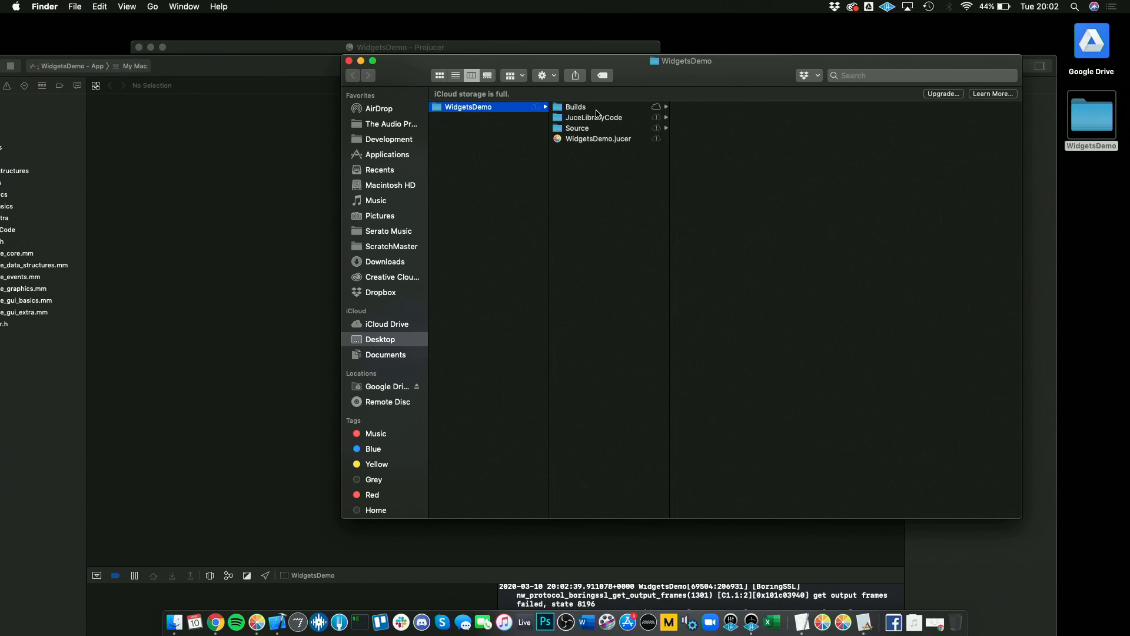
# View the Builds and JuceLibraryCode folders, then preview WidgetsDemo.jucer.
pyautogui.click(576, 106)
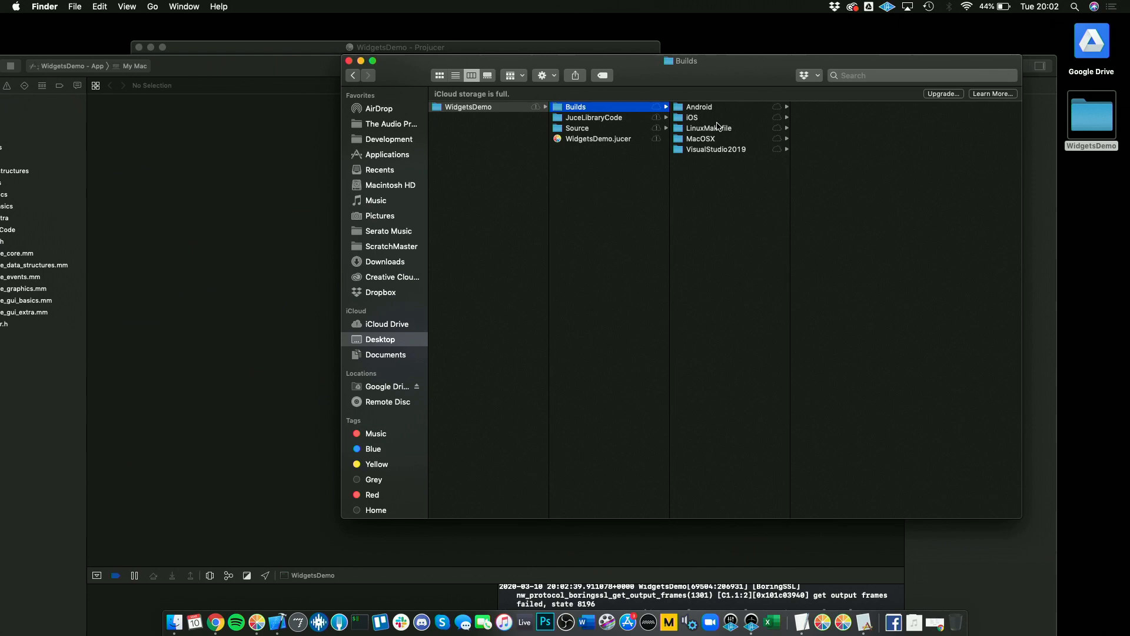
pyautogui.click(594, 117)
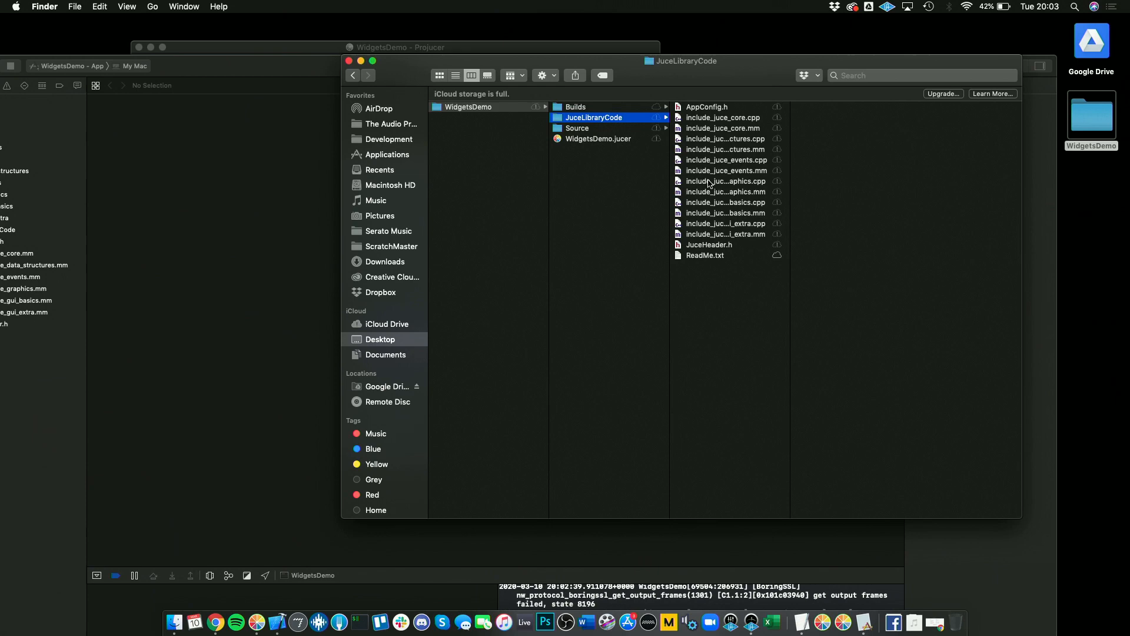
pyautogui.click(598, 138)
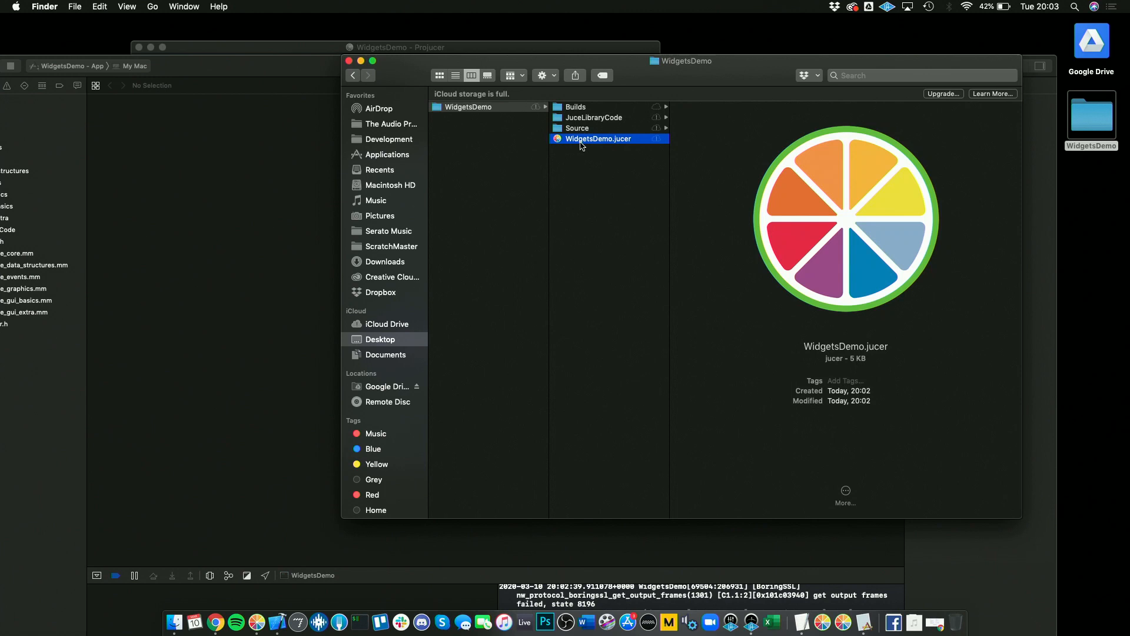